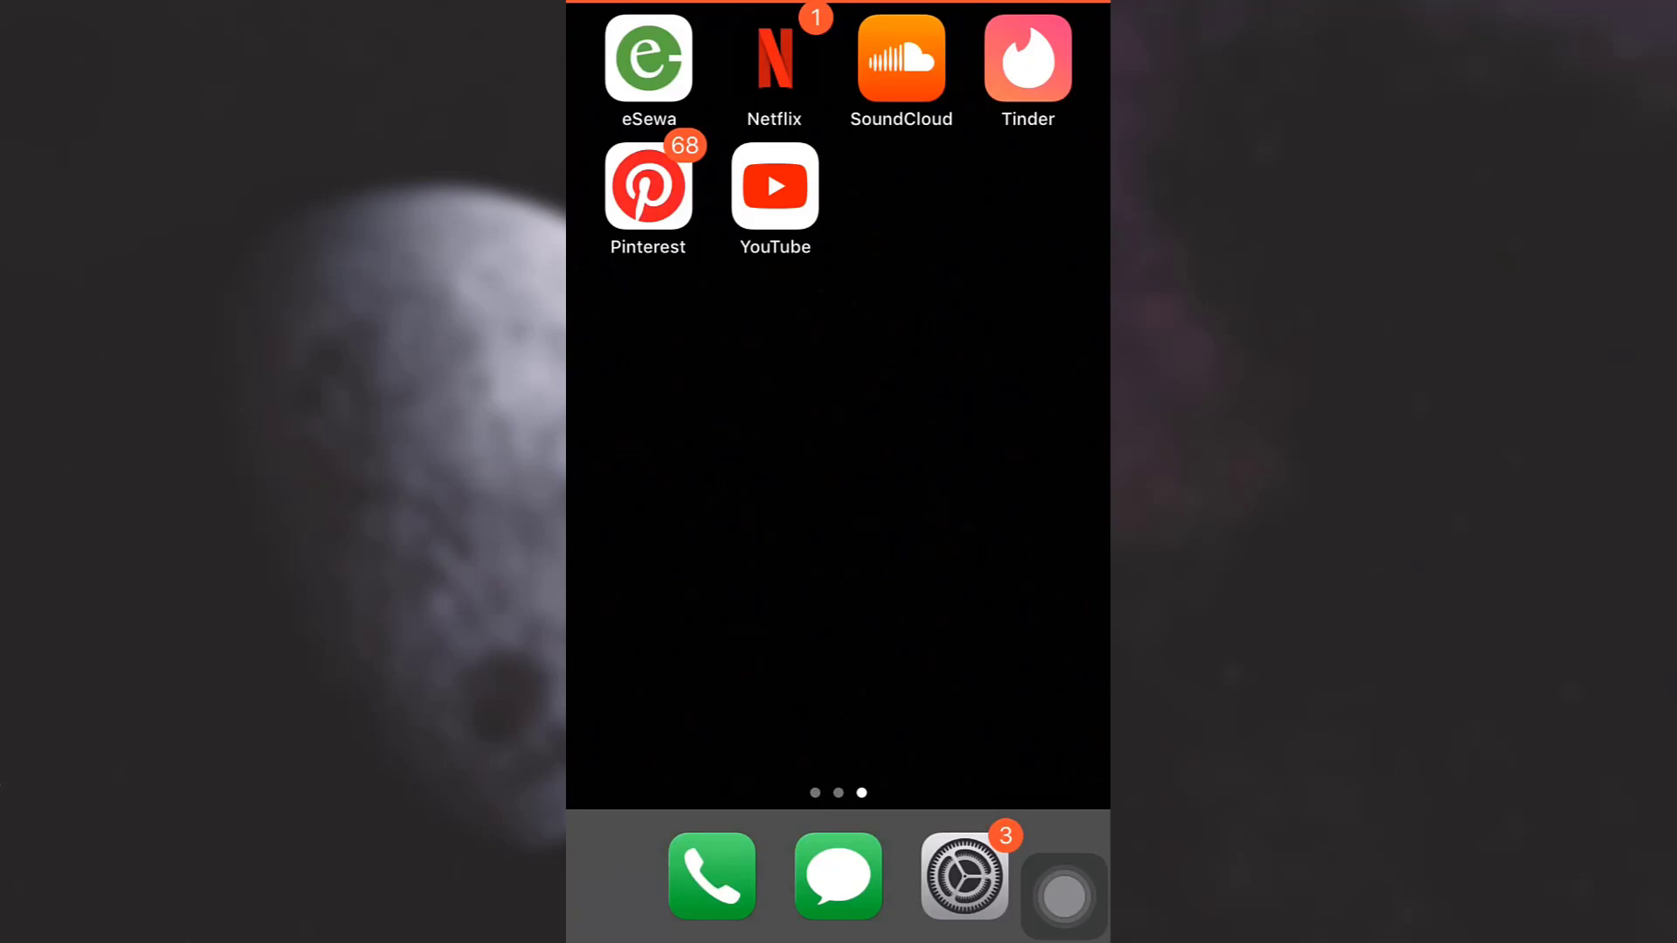
# Launch Tinder from the iOS Home Screen to reach its profile card feed
pyautogui.click(1027, 59)
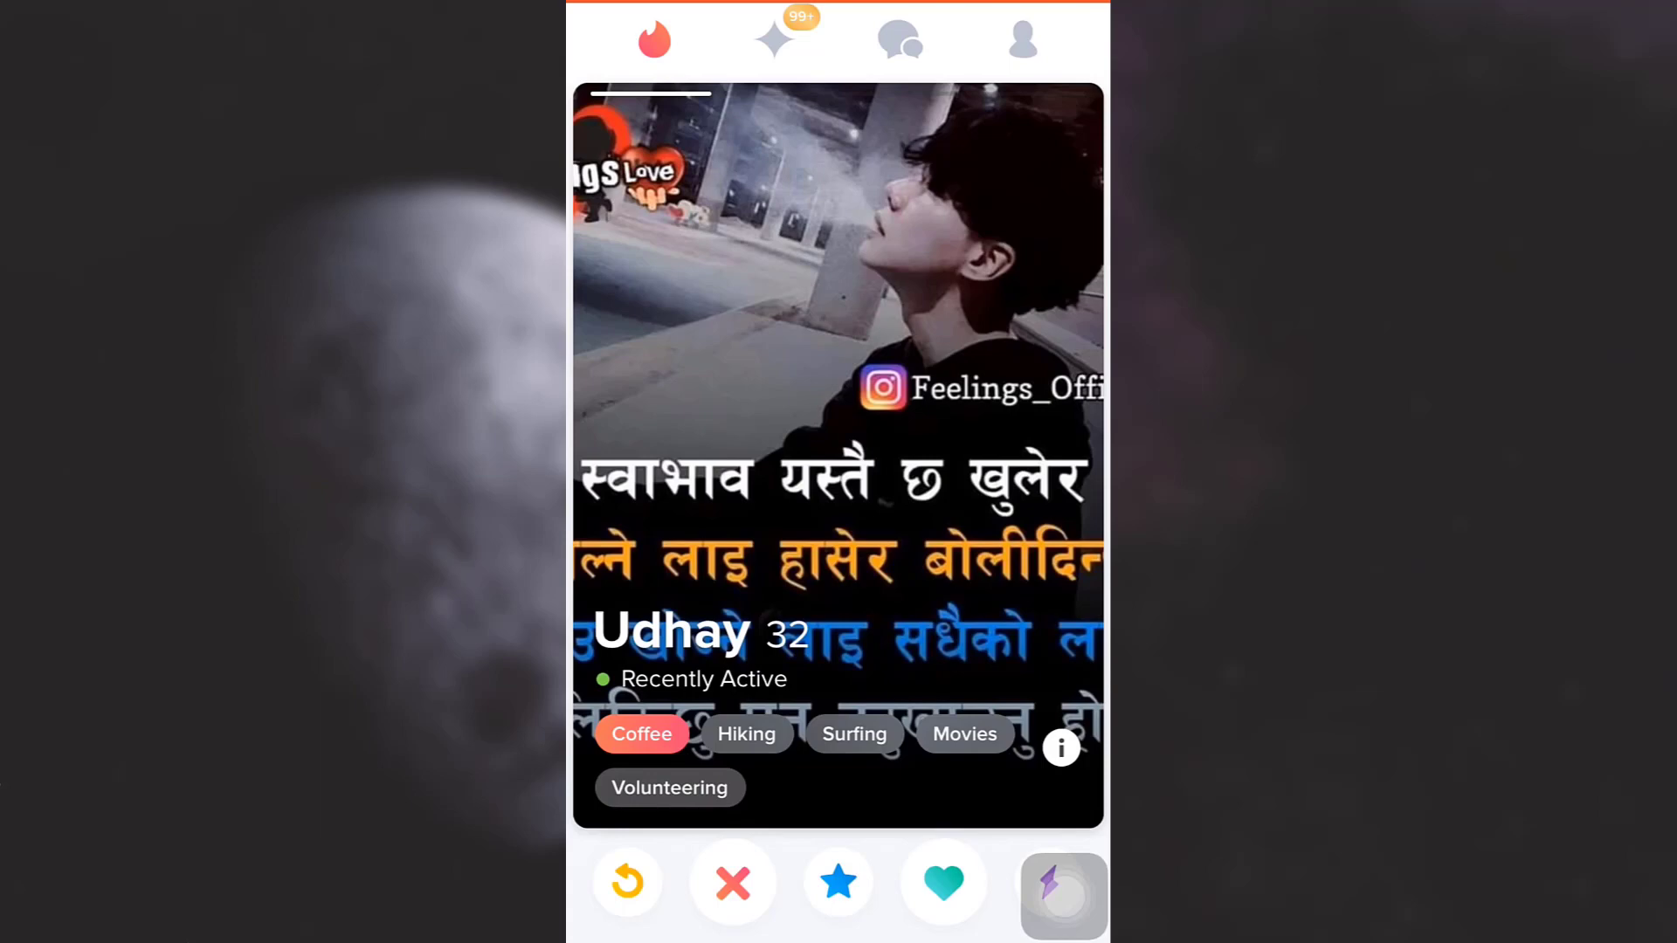
# Switch from the swiping feed to your own Tinder profile page
pyautogui.click(1022, 39)
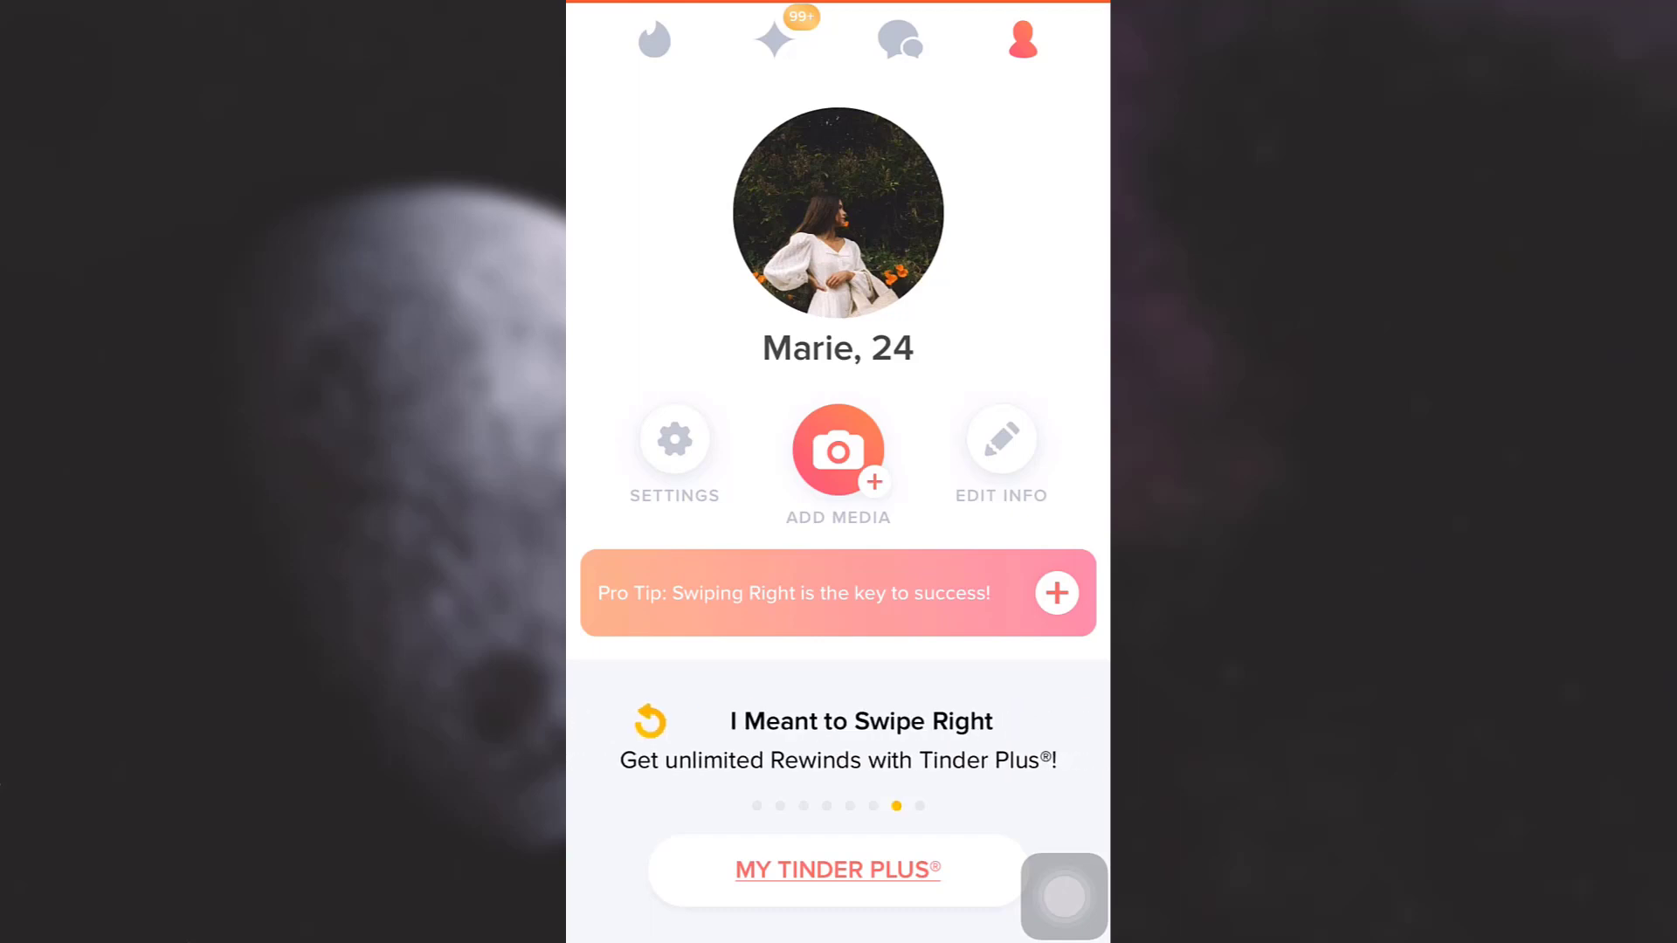
# Go into Settings and choose Delete Account at the bottom of the list
pyautogui.click(673, 438)
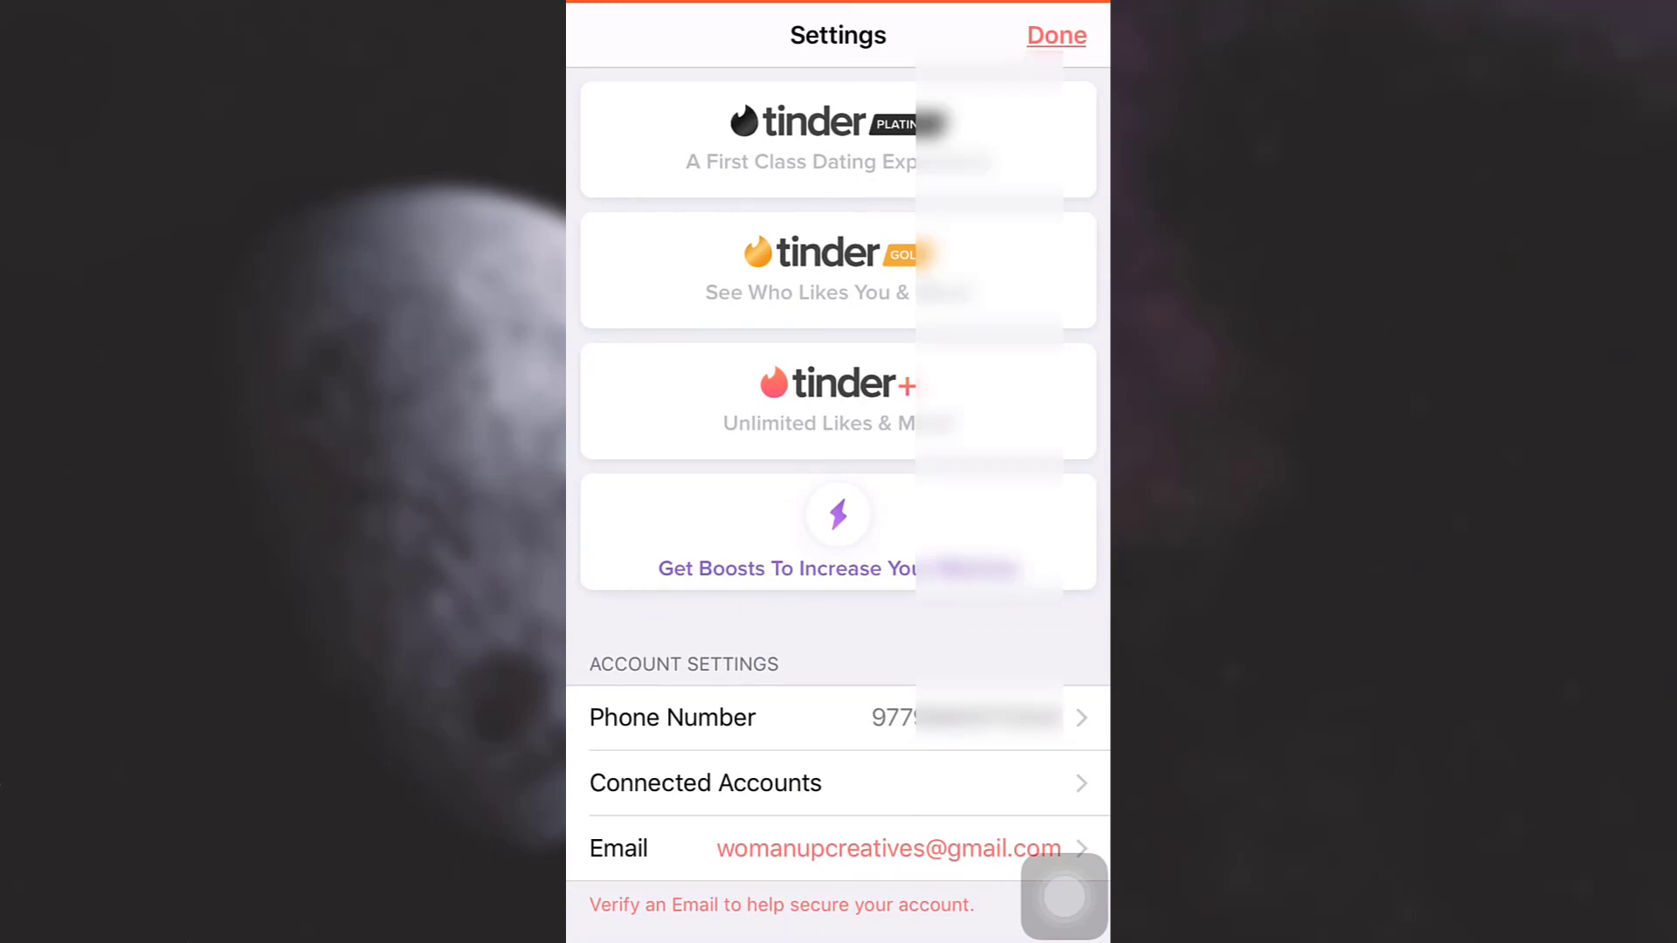
pyautogui.scroll(-3)
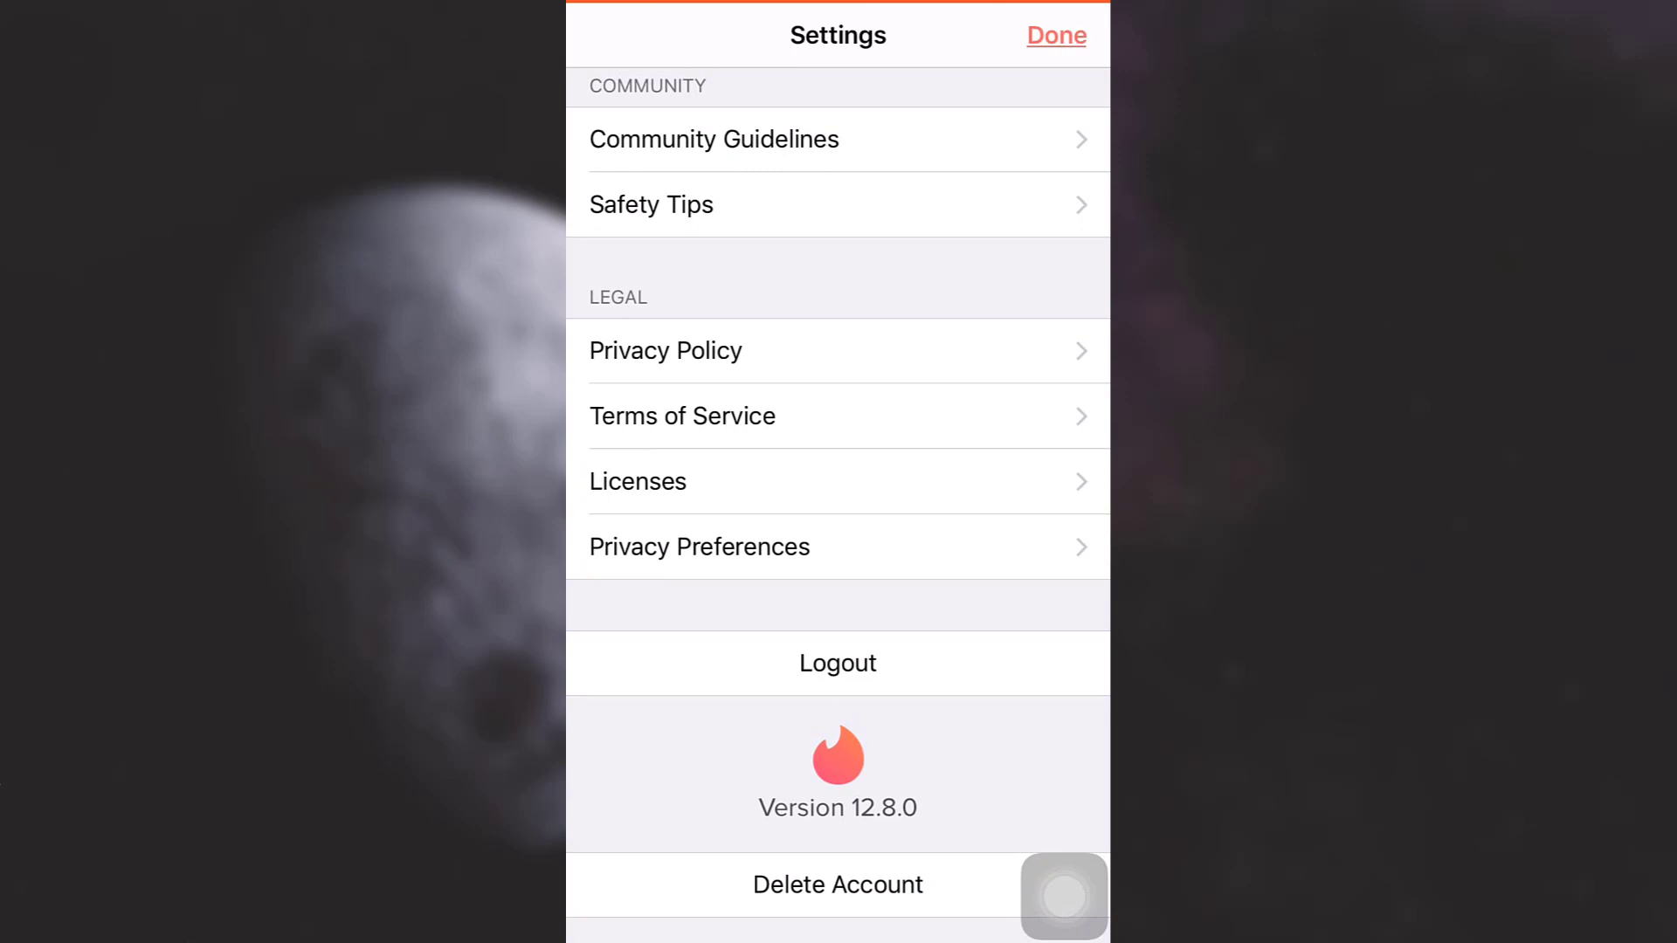
pyautogui.click(837, 885)
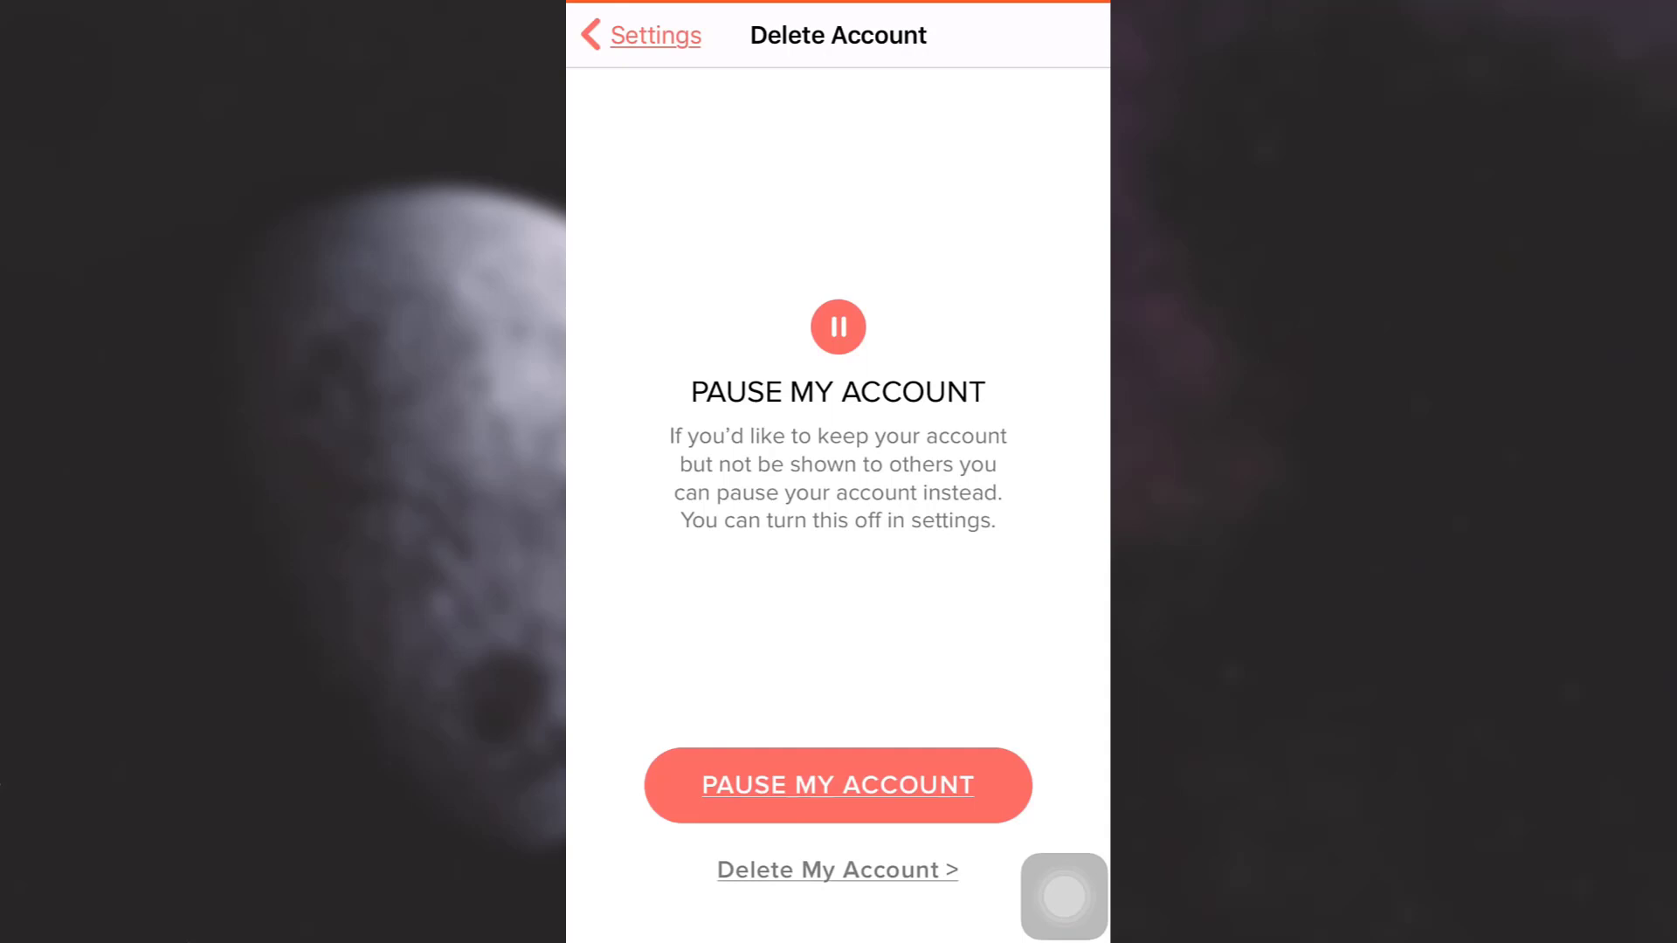
# Decline pausing and continue with 'Delete My Account' instead
pyautogui.click(838, 870)
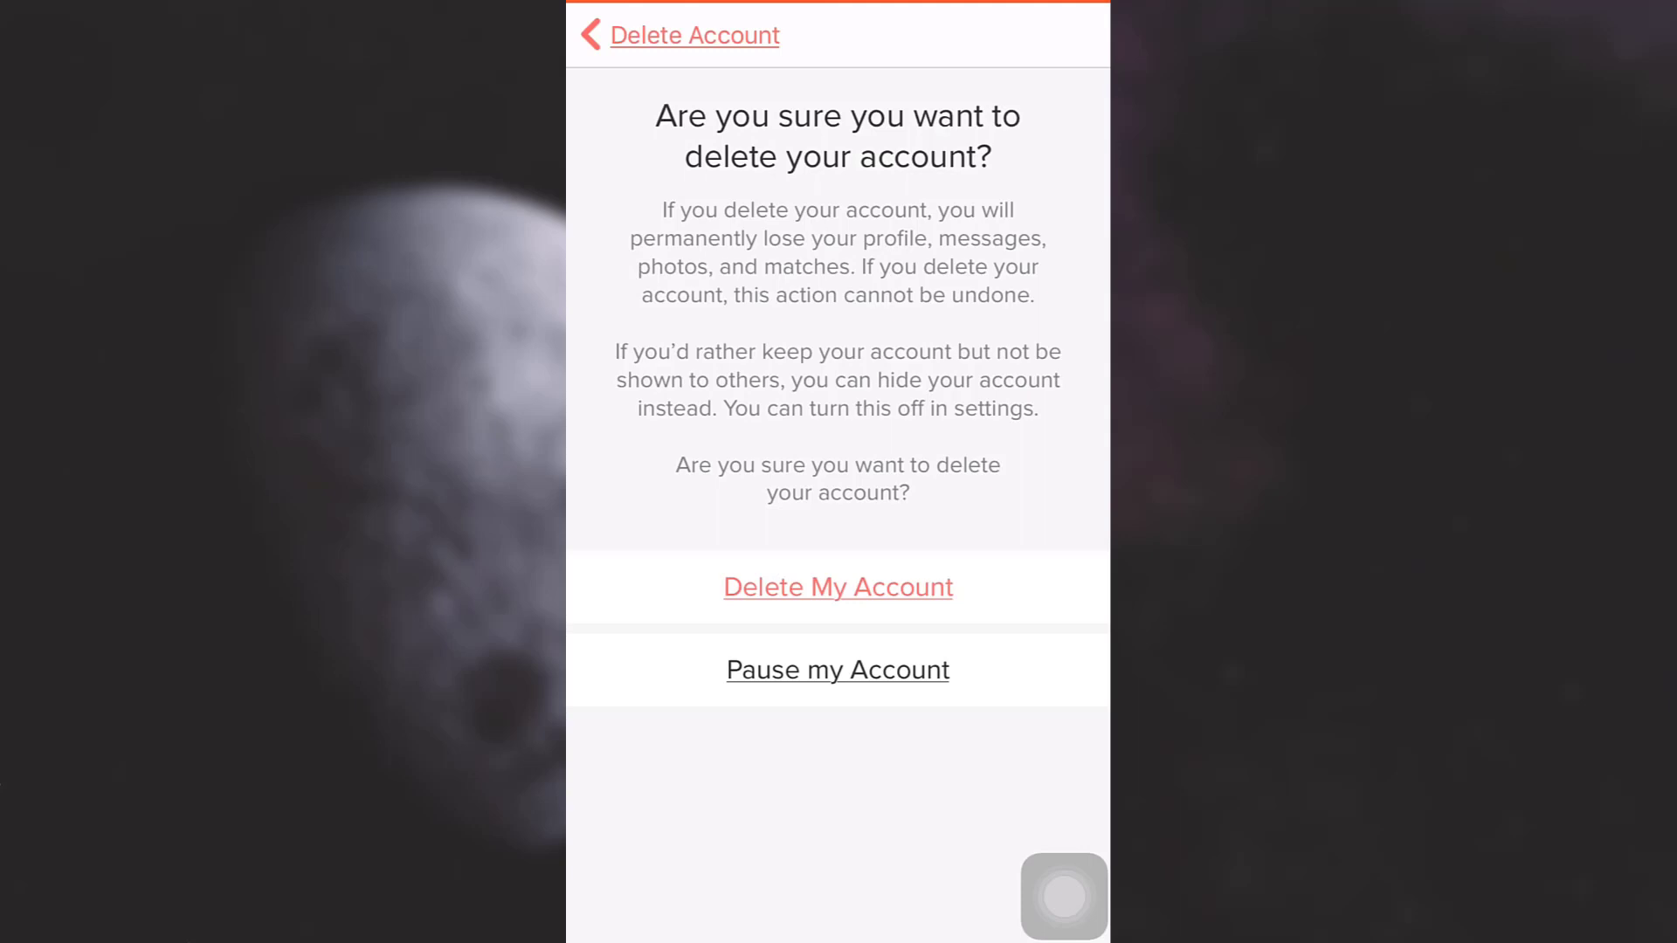
# Confirm permanent account deletion and dismiss the 'Account Deleted' alert with Okay
pyautogui.click(837, 587)
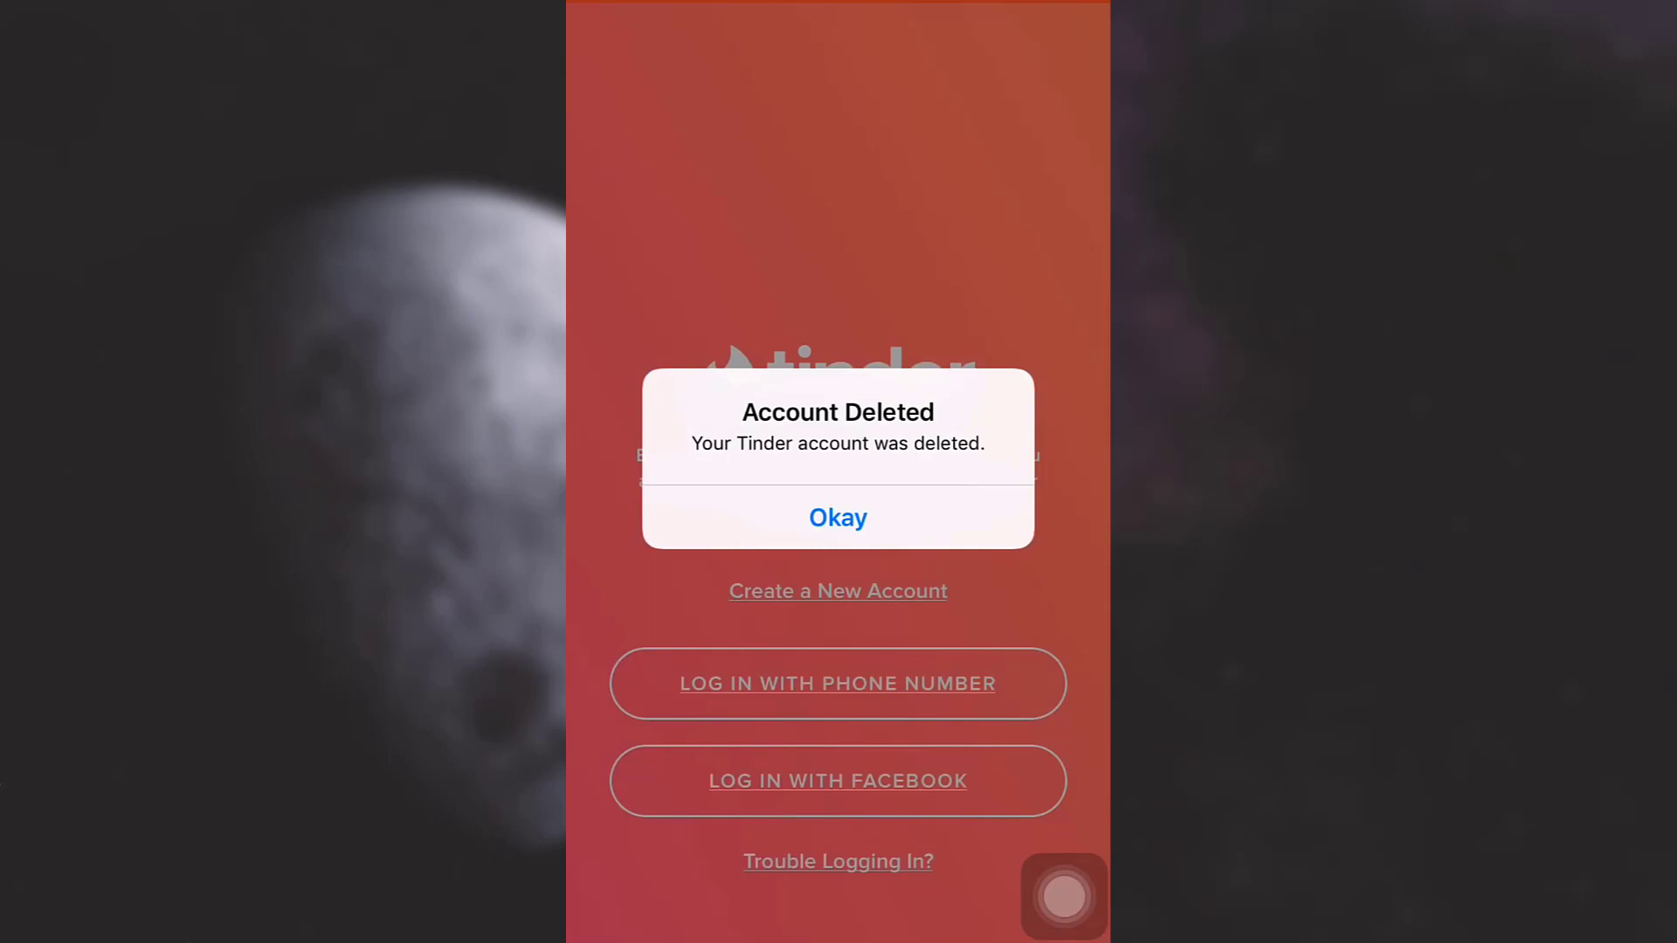
pyautogui.click(837, 518)
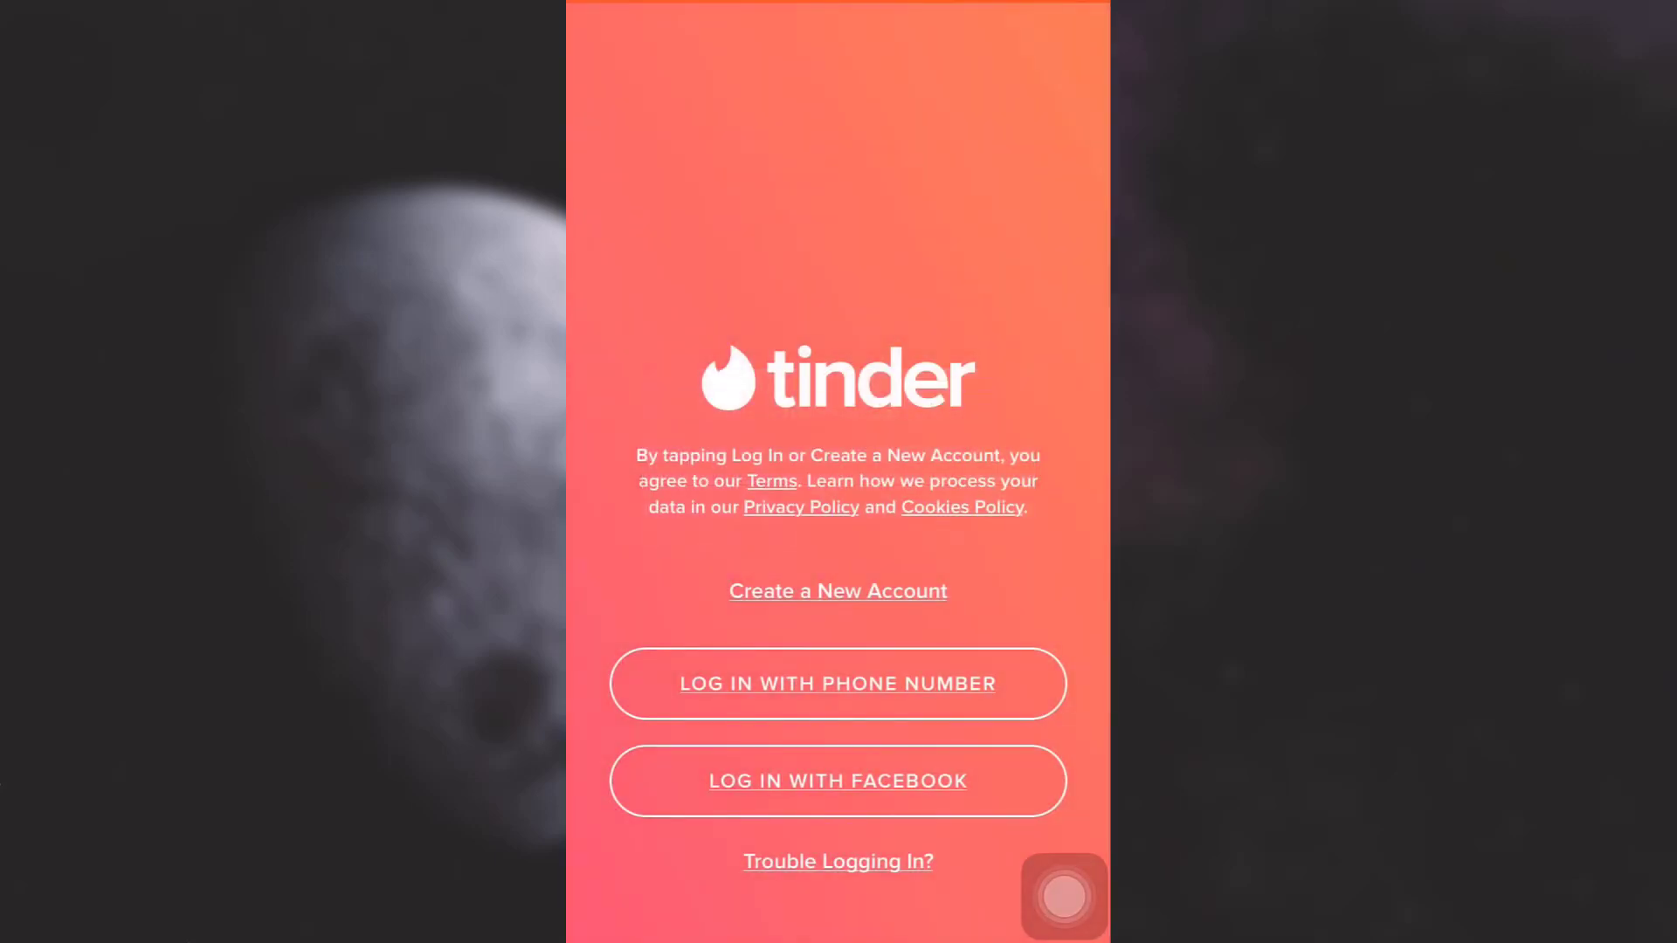